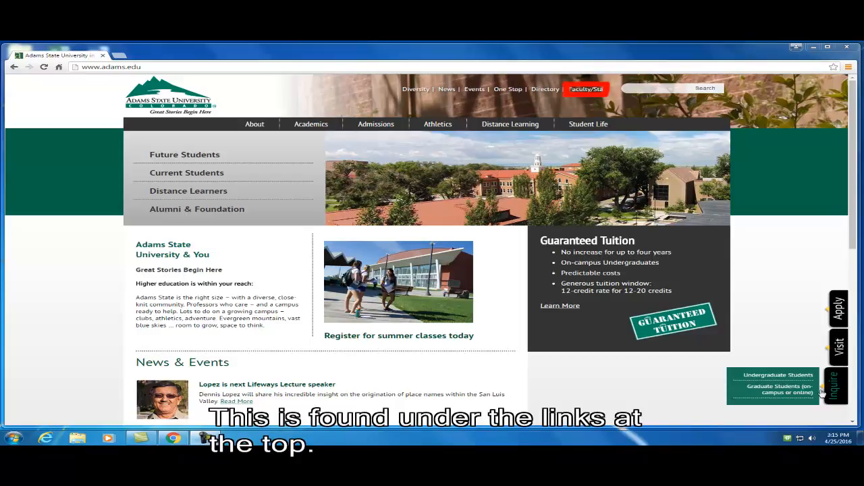
- Go to the Faculty/Staff resources on adams.edu to reach Banner Self-Service time reporting
left_click(586, 88)
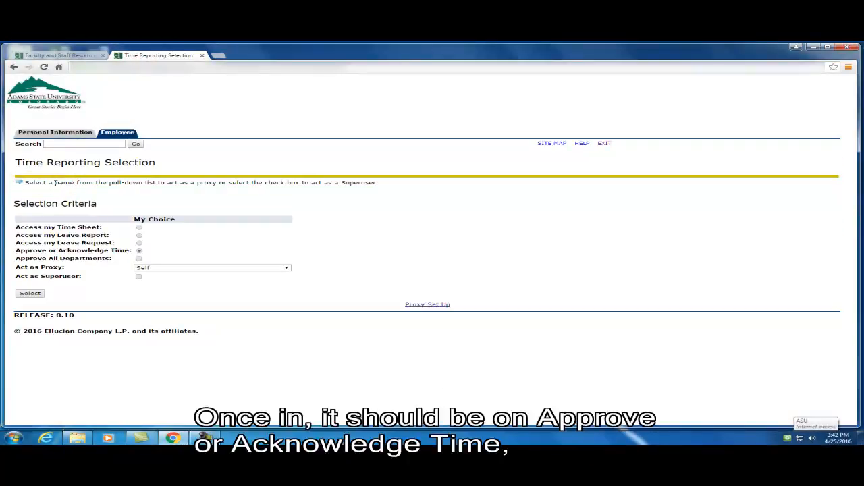
- Proceed with Approve or Acknowledge Time to reach Approver Selection for Financial Aid Timesheets 03, April 2016
left_click(30, 293)
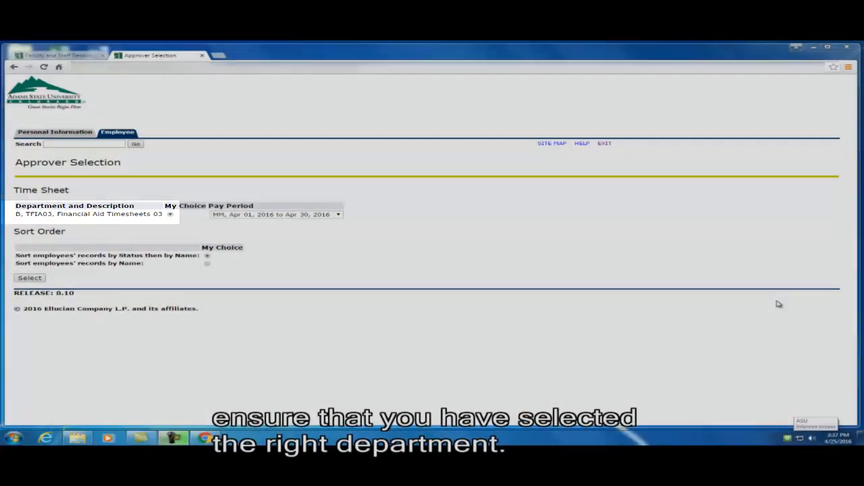
- List the department's employees for April 2016 and view the pending 14-hour timesheet details
left_click(29, 277)
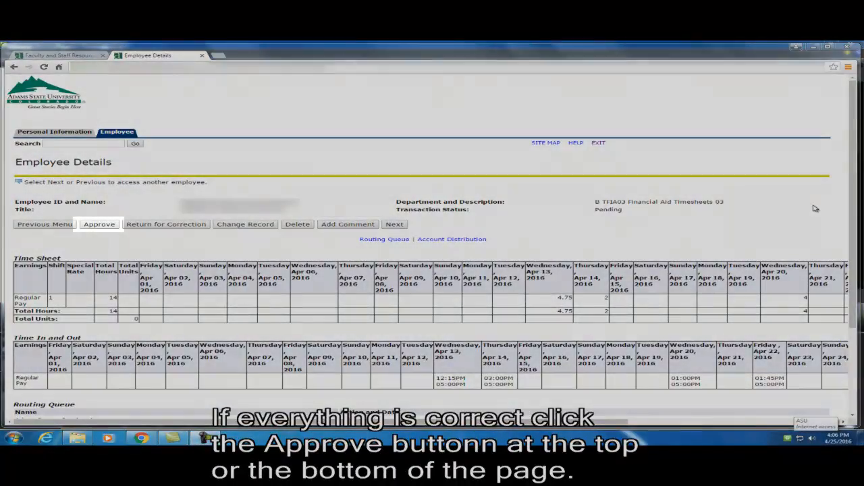
- Approve the employee's 14-hour April 2016 timesheet so its status reads Approved
left_click(99, 223)
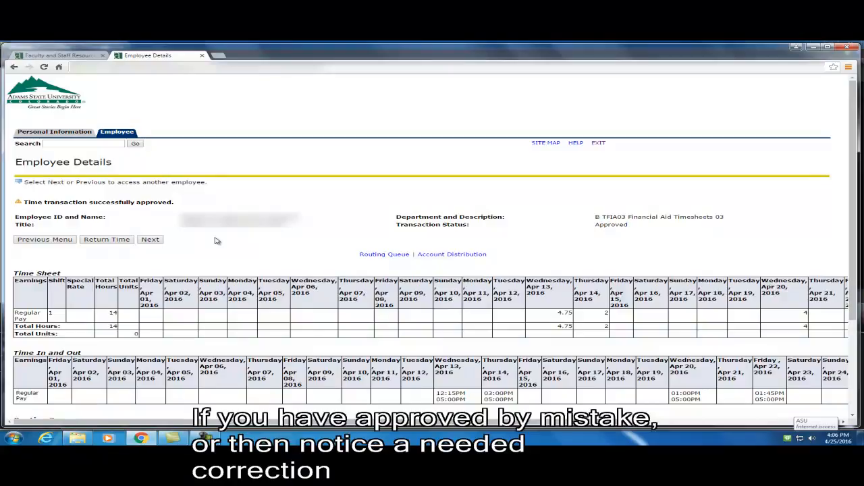
- Go back via Previous Menu toward the Time Reporting Selection page
left_click(107, 239)
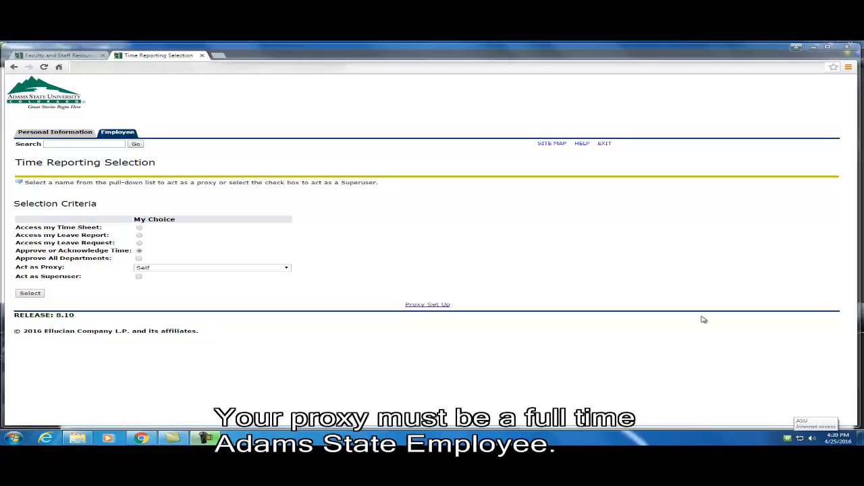
- Go to the Proxy Set Up page to choose a proxy approver from the employee list
left_click(427, 304)
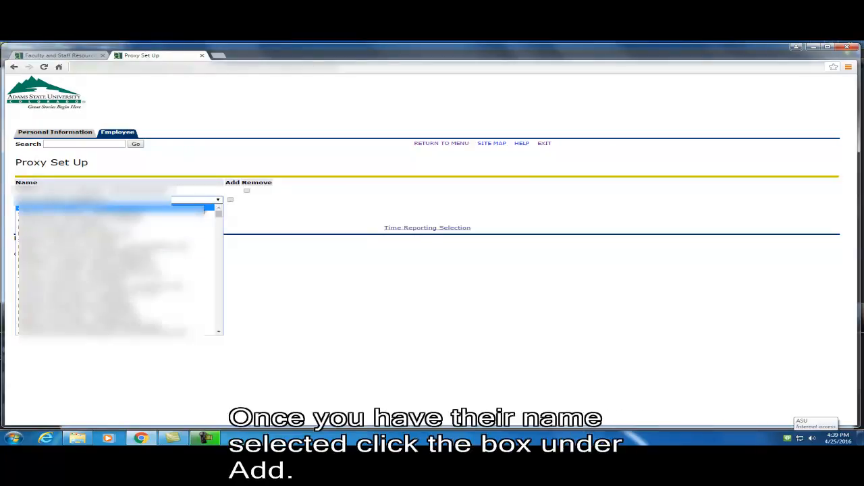